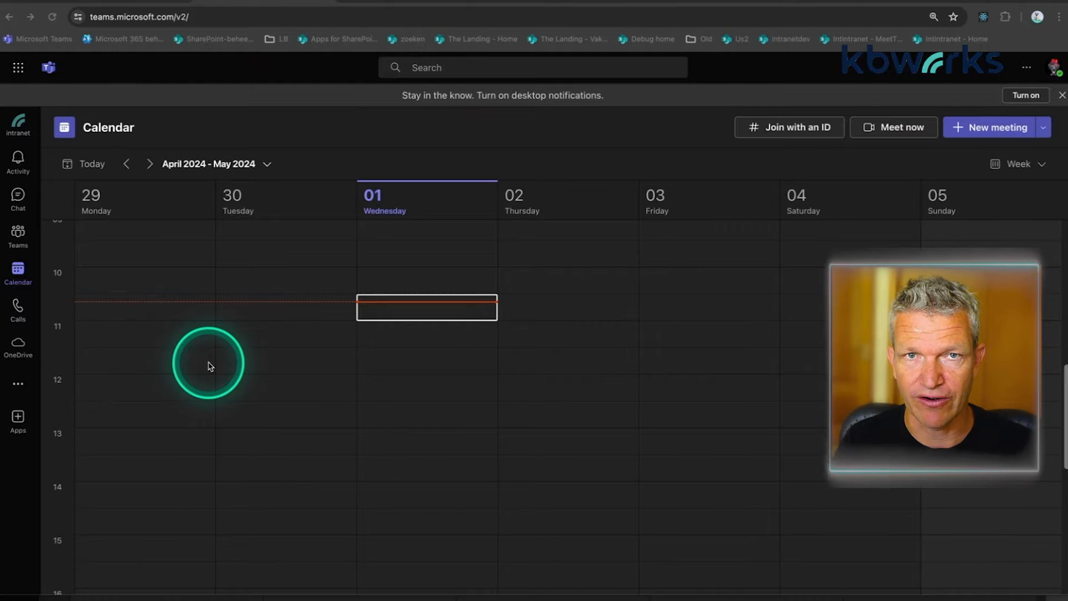
Start an instant meeting with Meet now, join it, and dismiss the invite prompt.
scroll("down", 3)
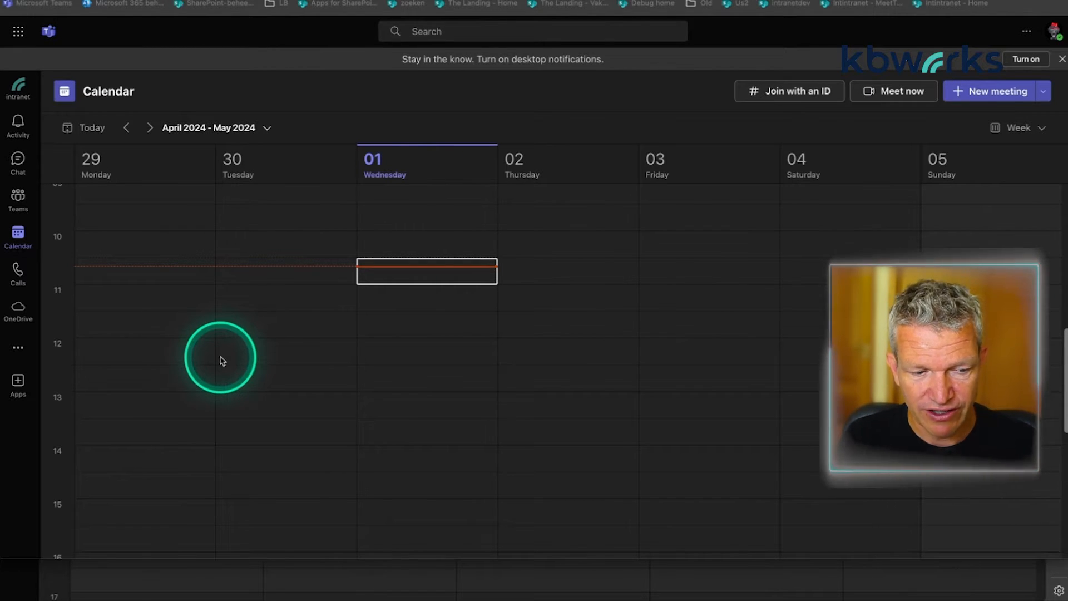
mouse_move(410, 141)
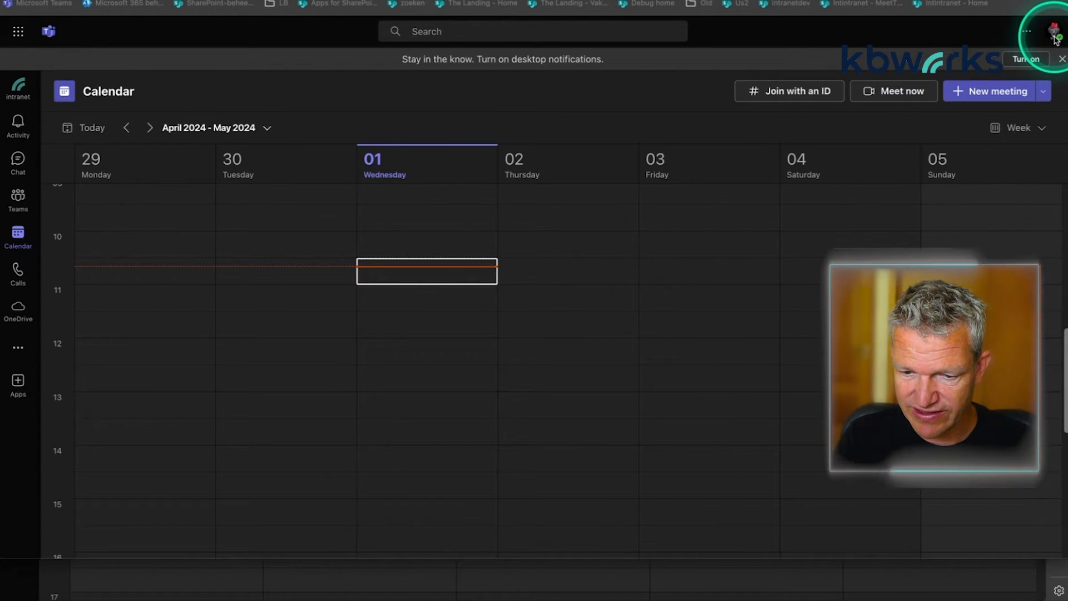
left_click(660, 164)
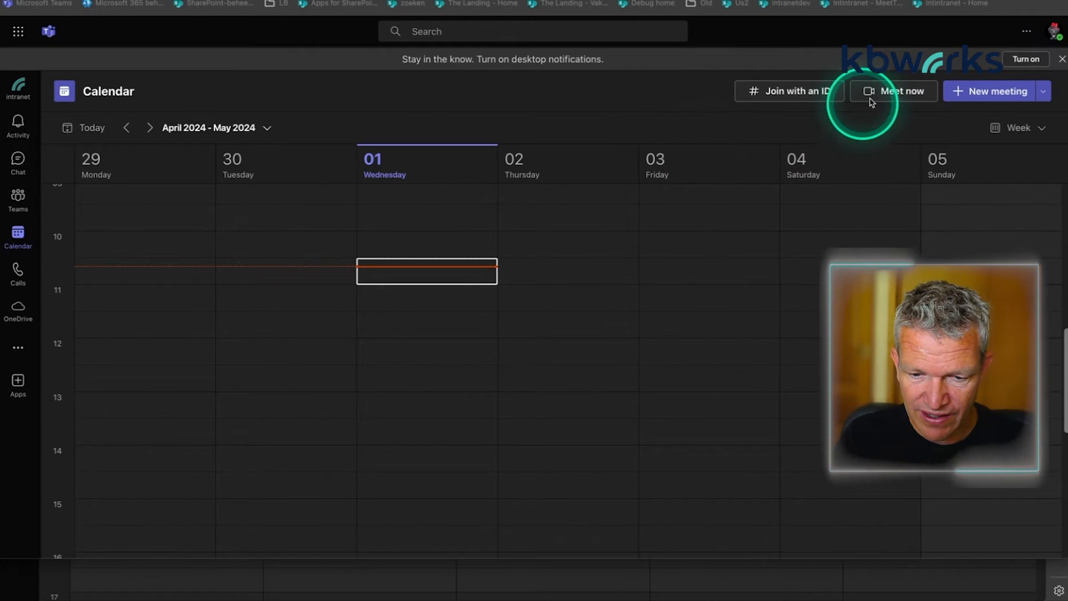
left_click(893, 90)
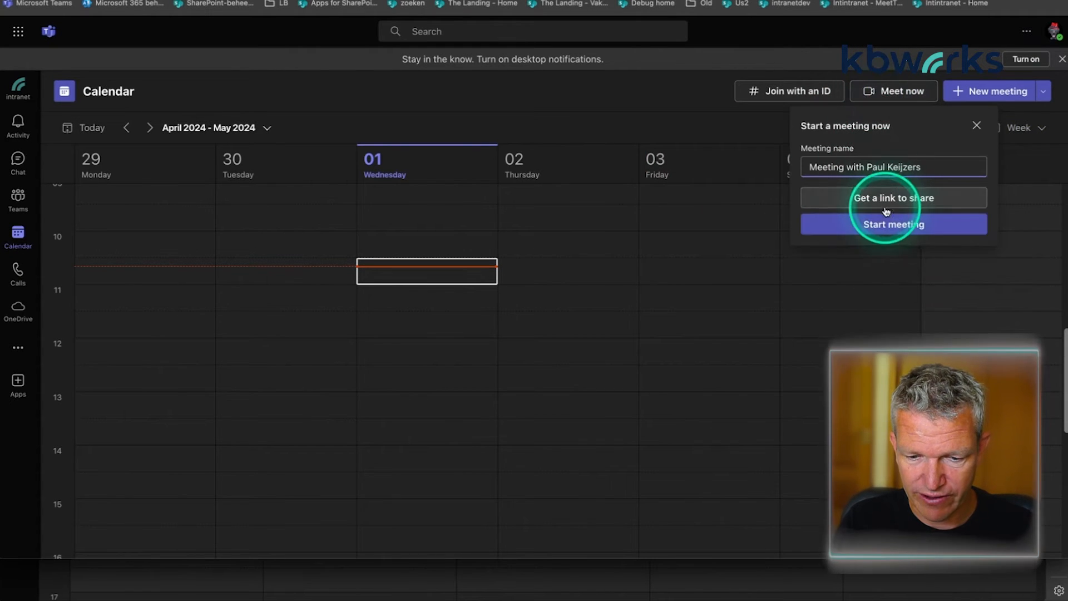
left_click(893, 225)
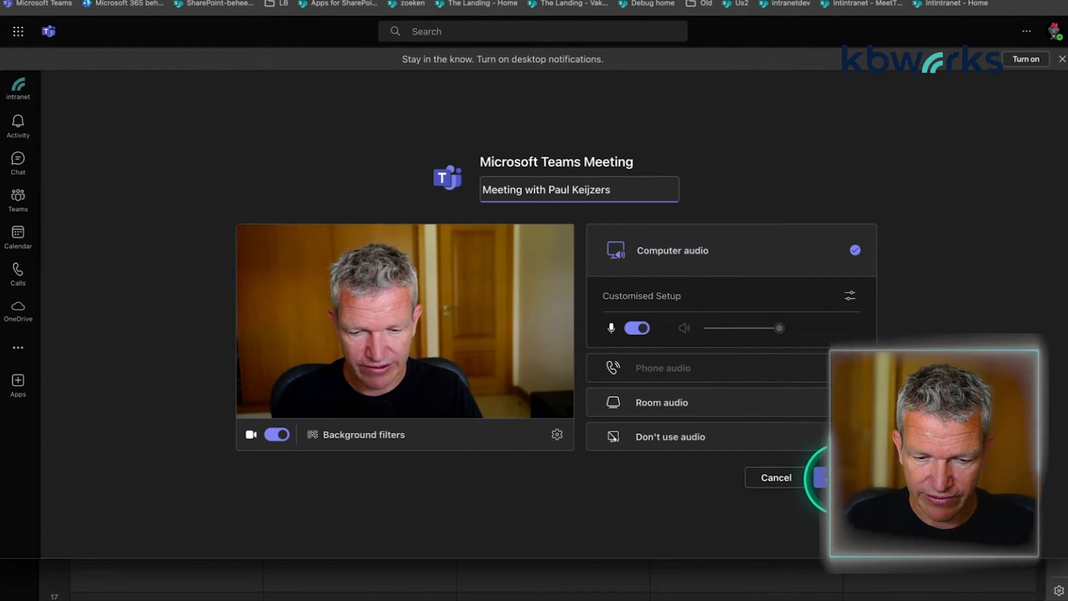
left_click(819, 477)
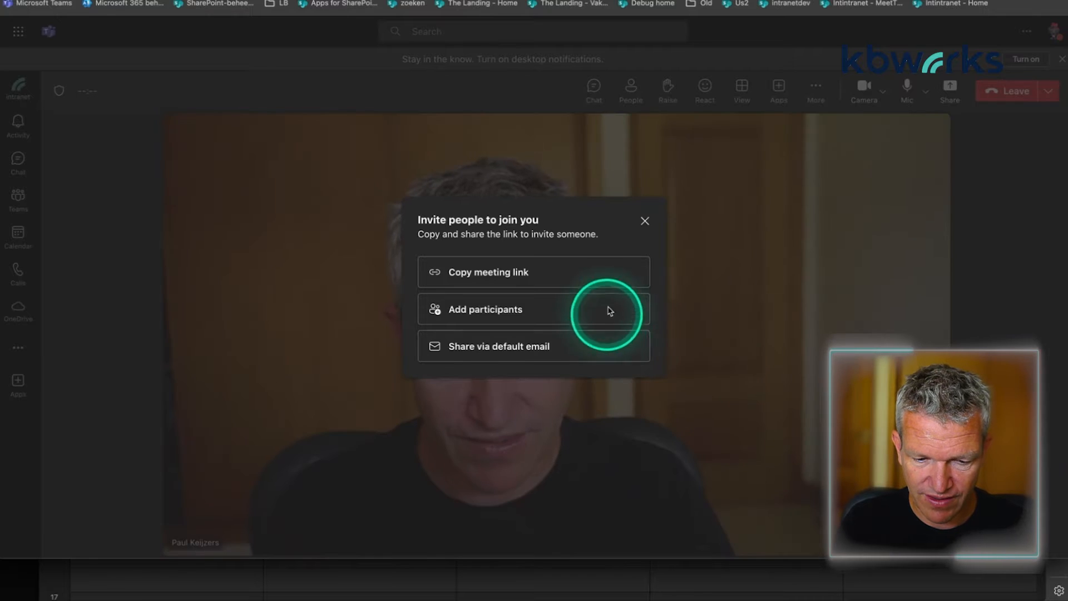
left_click(644, 221)
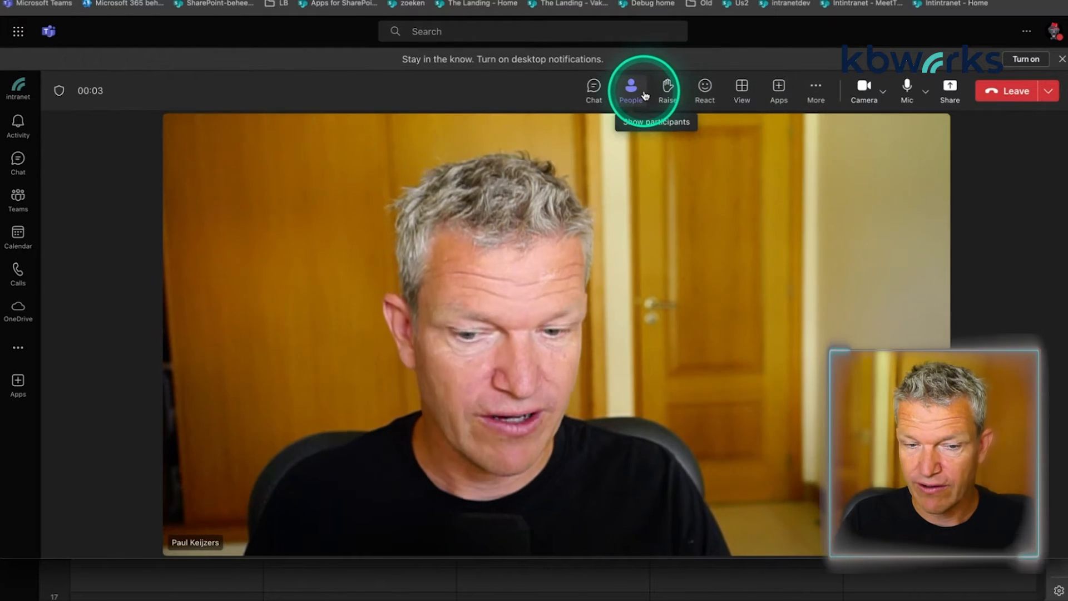
Search People for 'liveevent' and send it a request to join.
left_click(631, 87)
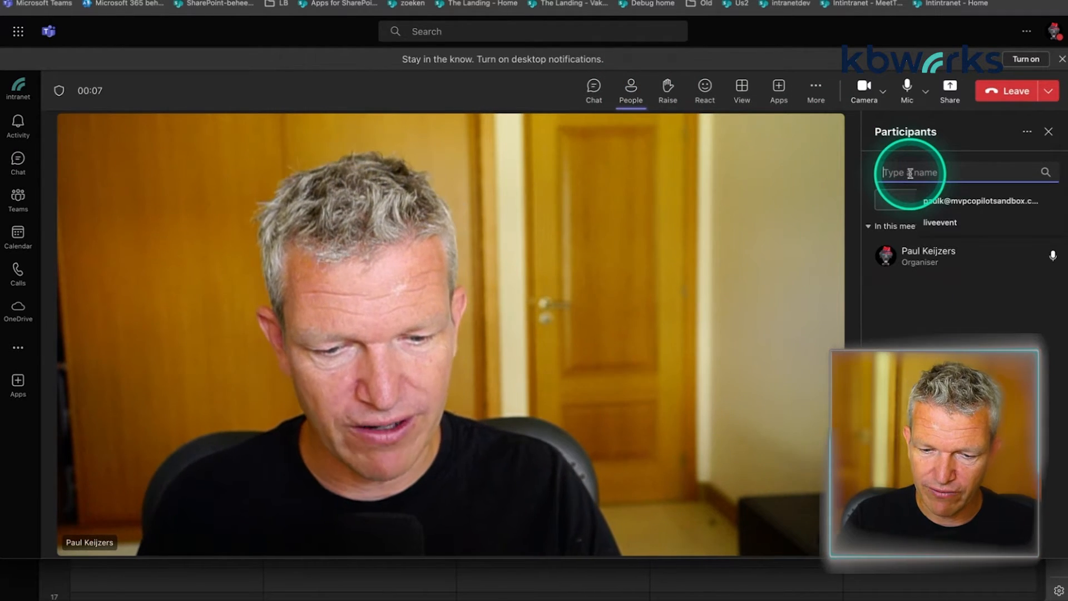
type("liveevent")
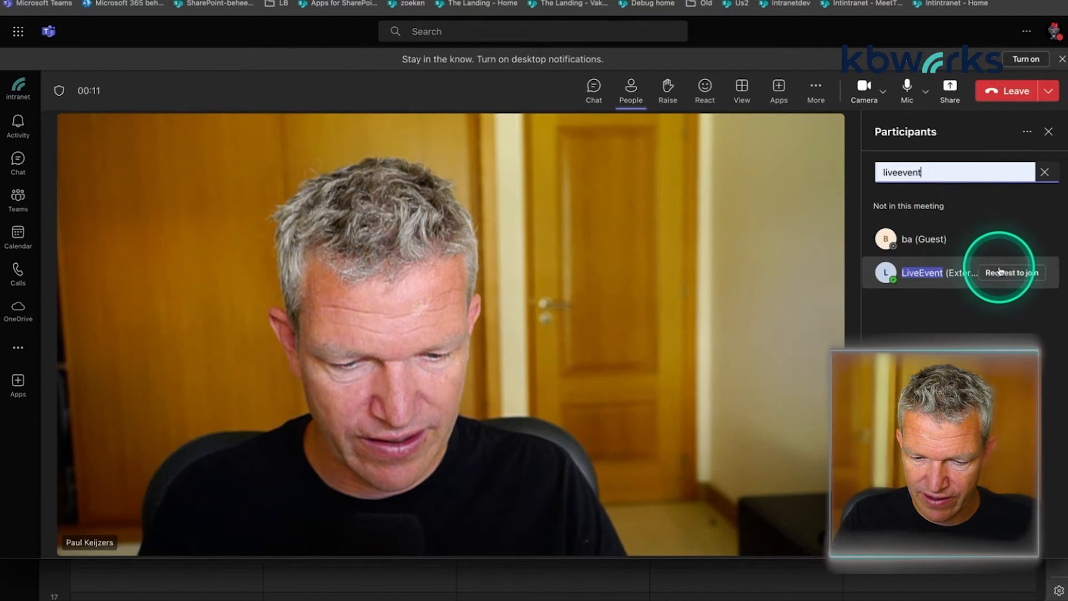
left_click(1013, 273)
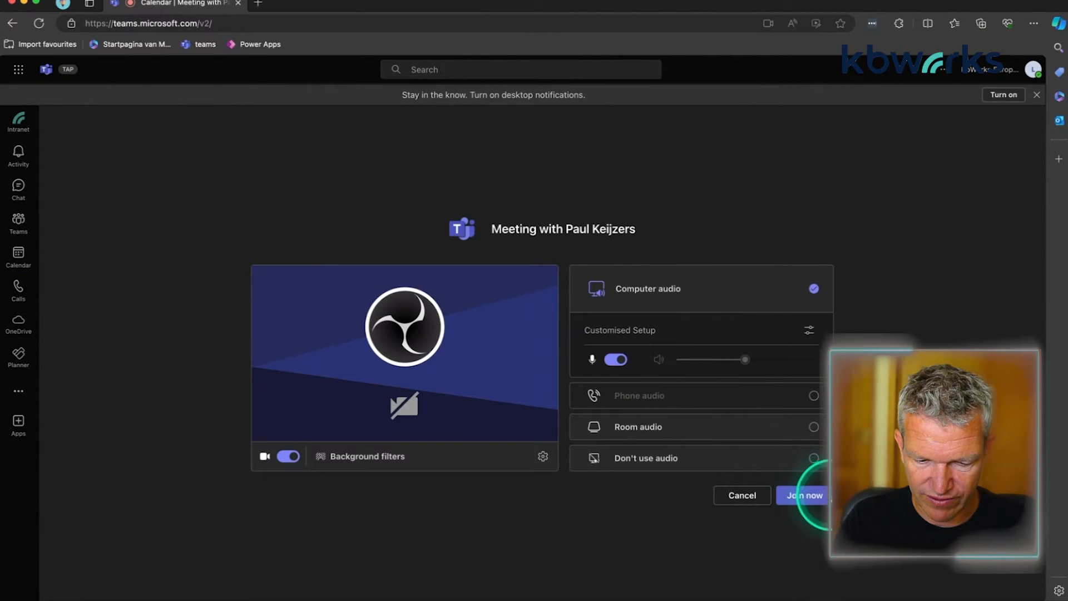
Check device settings on LiveEvent's pre-join screen, then join the meeting as LiveEvent.
left_click(808, 330)
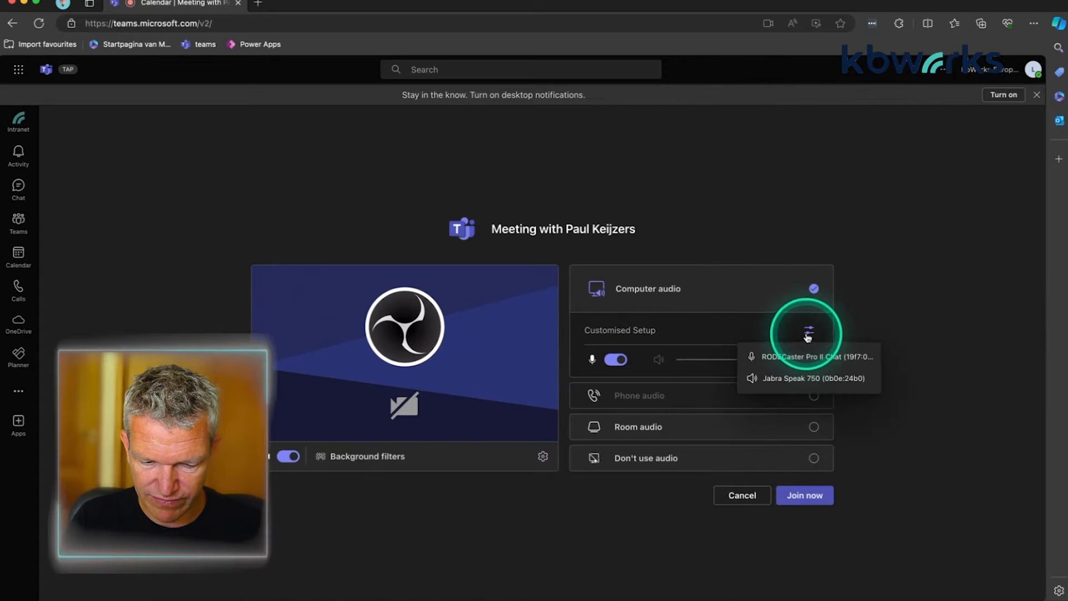
left_click(807, 330)
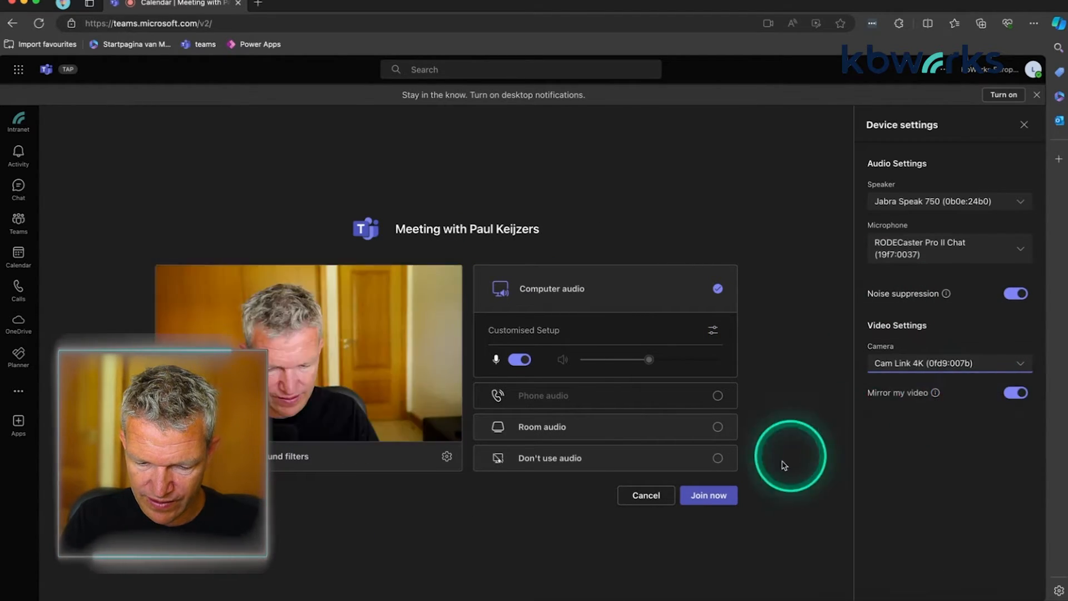
left_click(709, 495)
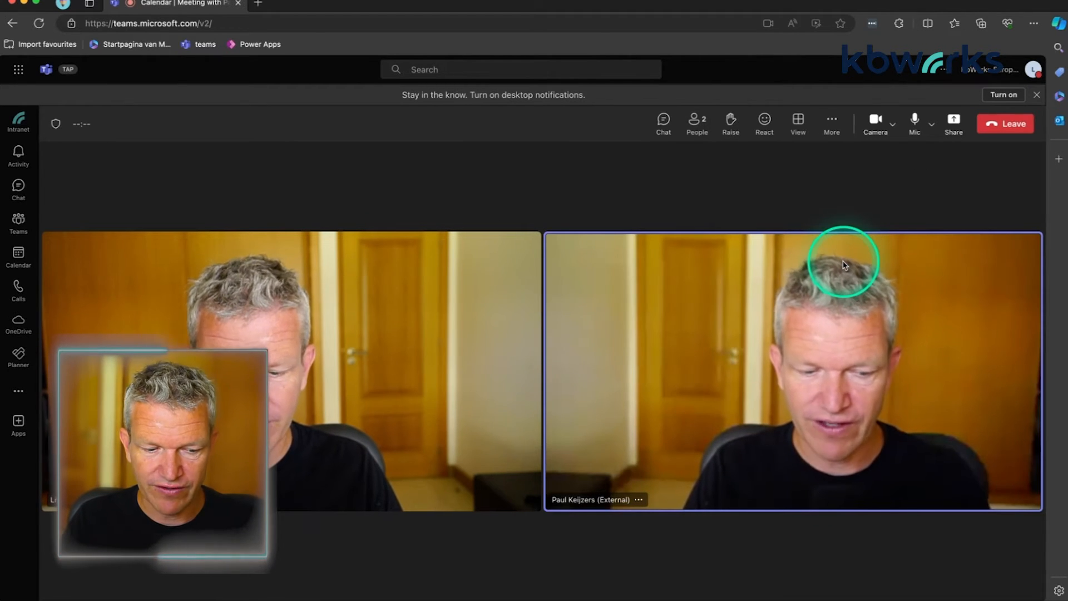
mouse_move(759, 264)
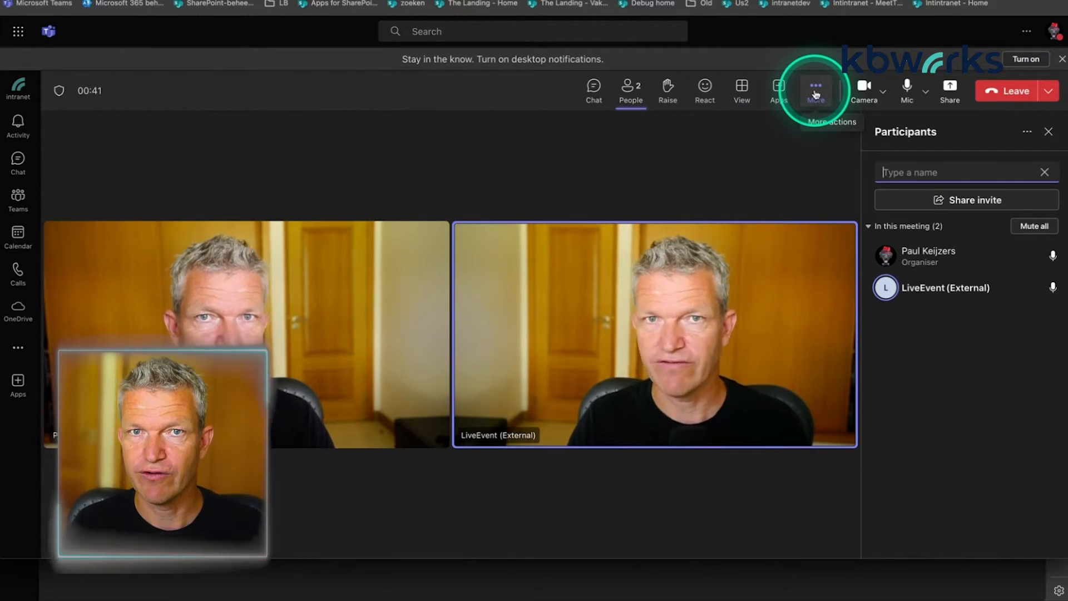
Start recording and transcription from the More actions menu.
left_click(816, 90)
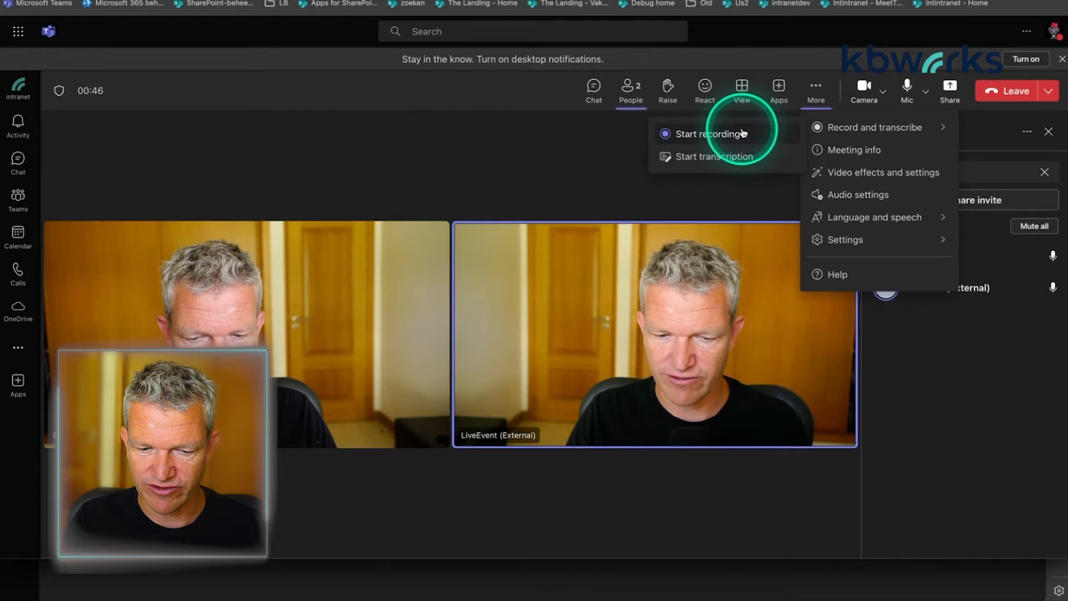
left_click(703, 133)
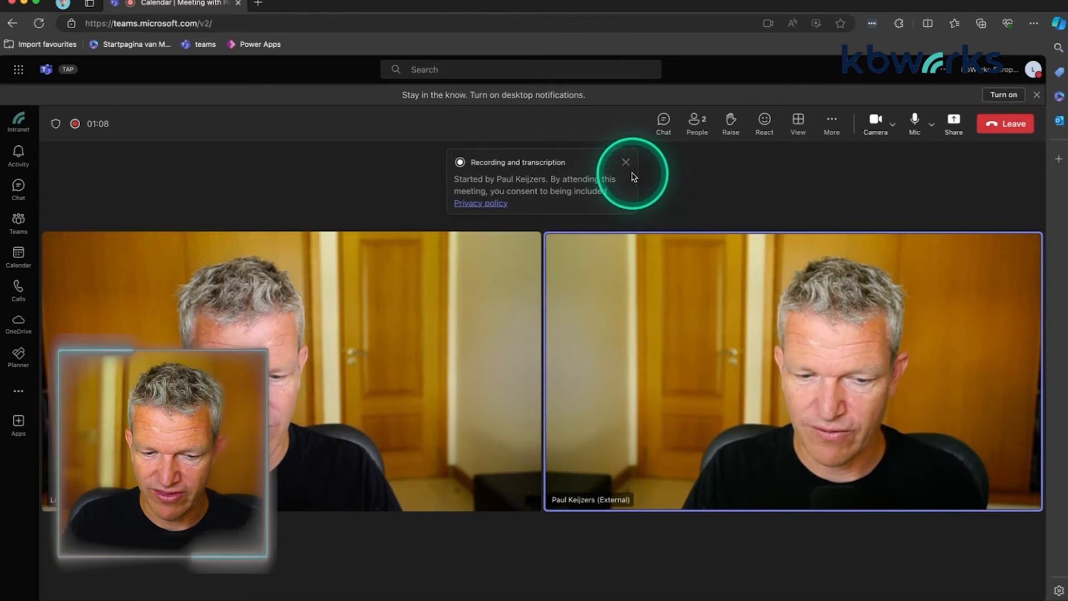
Close the Recording and transcription banner in the guest's meeting window.
left_click(626, 162)
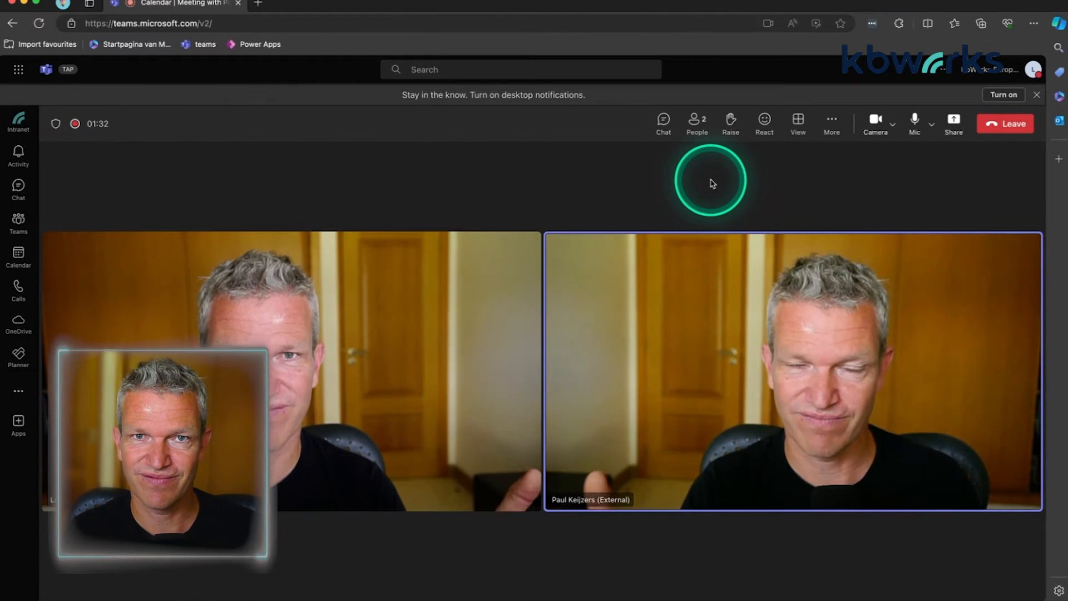
mouse_move(736, 167)
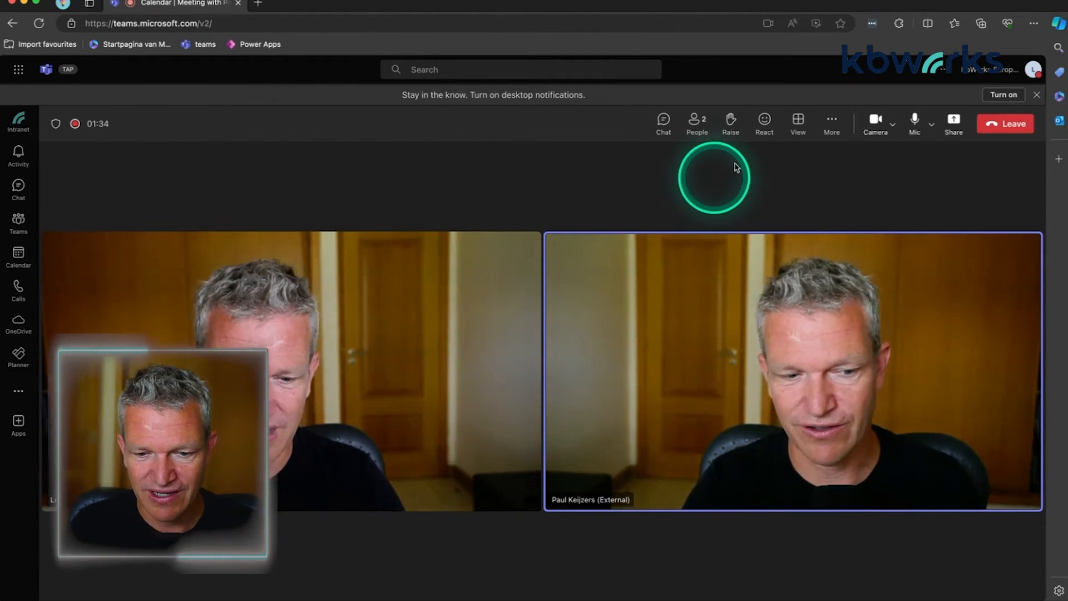
Leave the meeting window and return to the organizer's main Teams window.
left_click(18, 253)
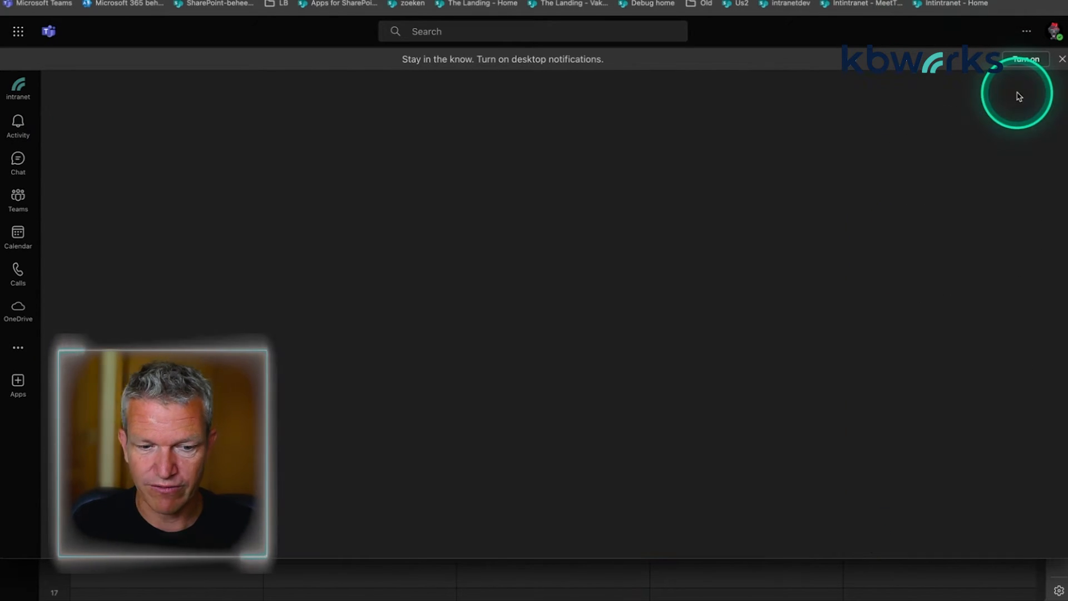
left_click(18, 233)
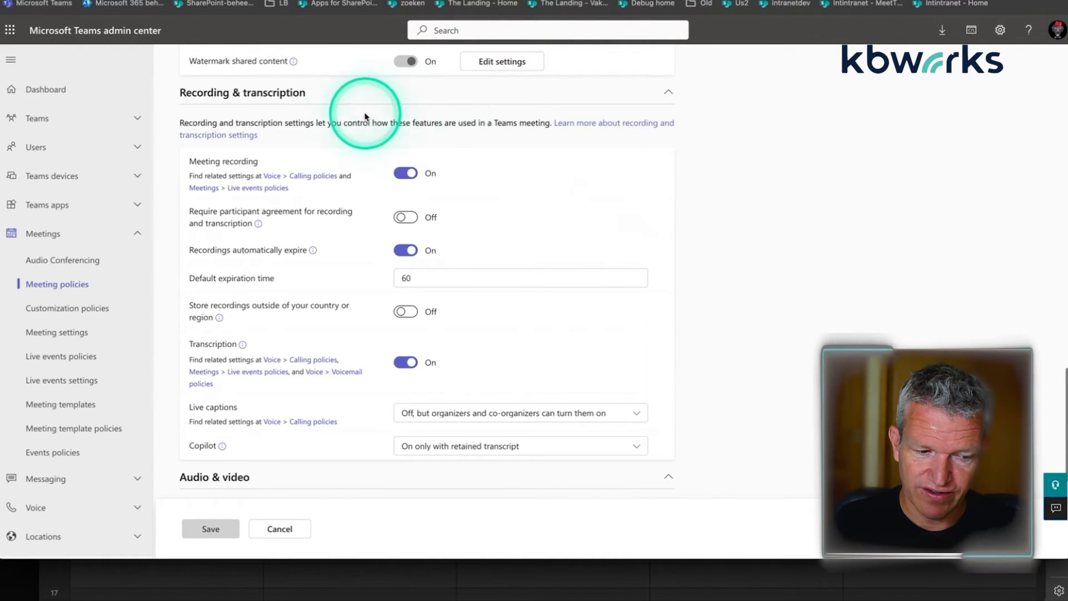
mouse_move(44, 285)
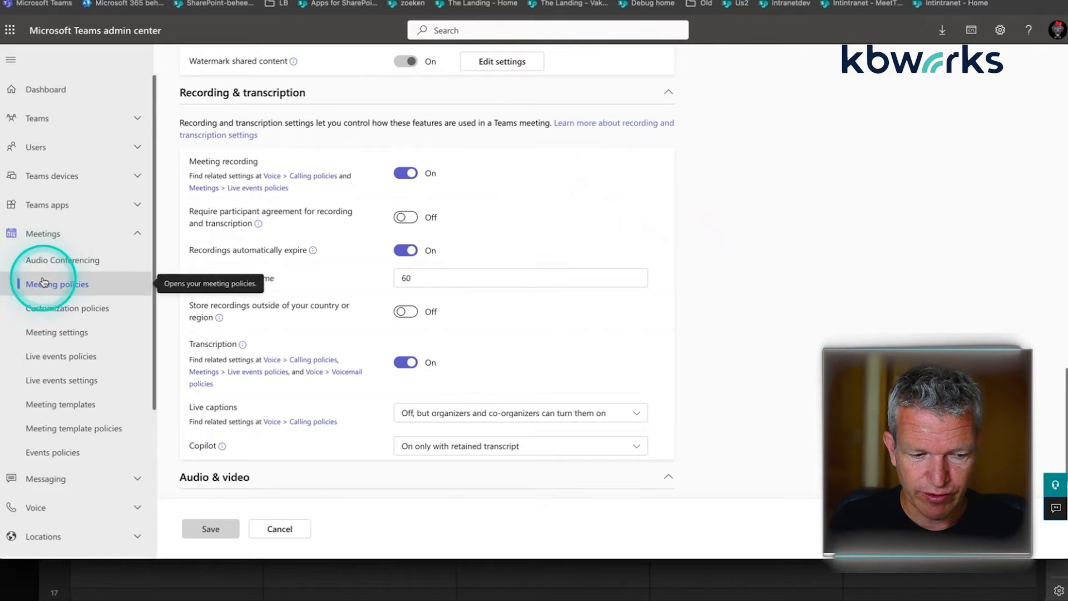
left_click(57, 284)
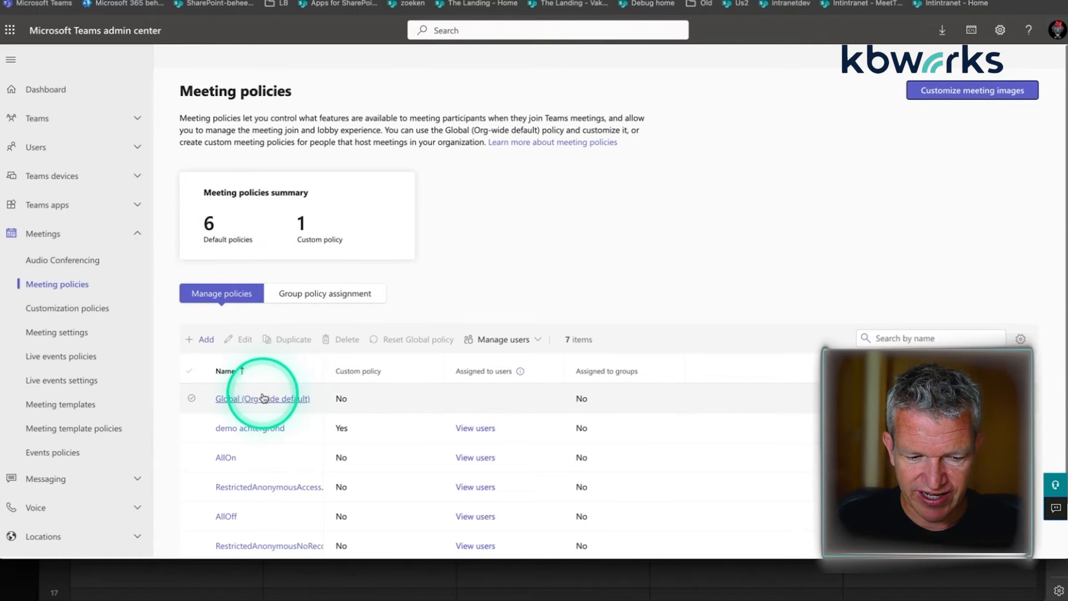
left_click(263, 398)
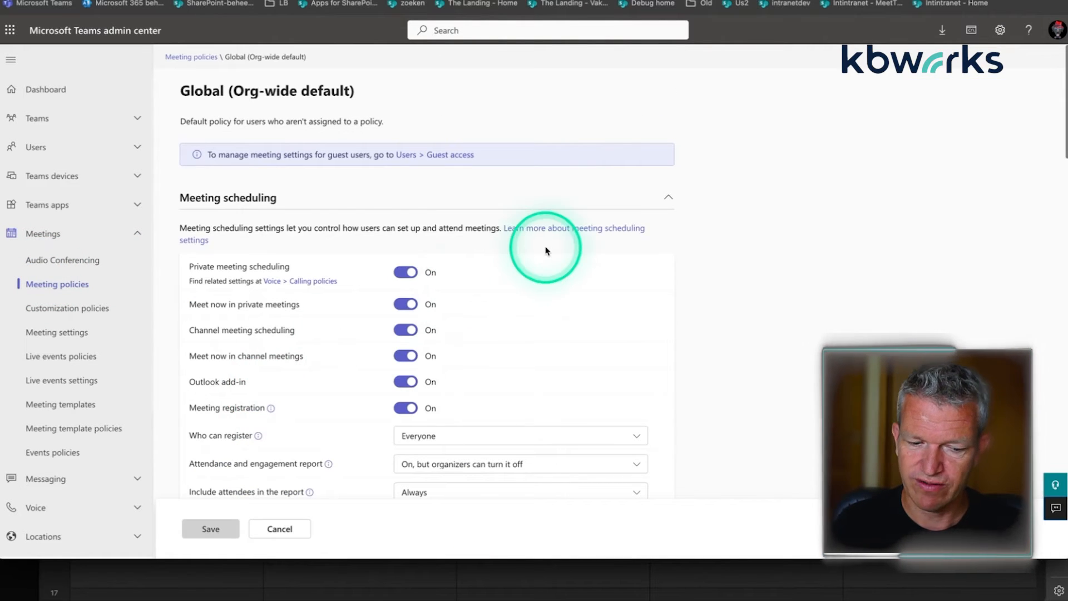
scroll("down", 3)
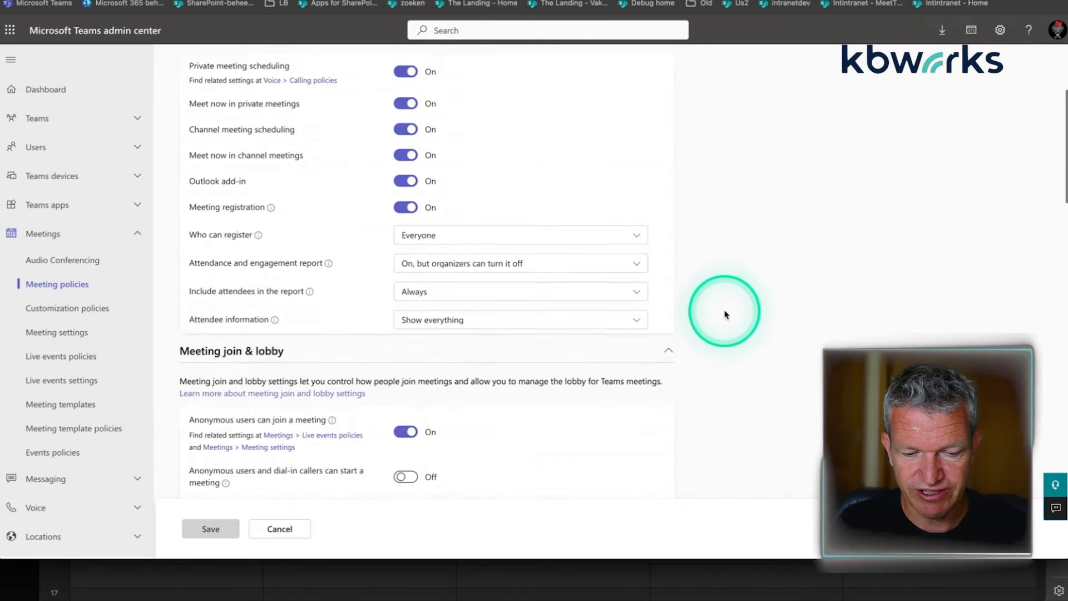
scroll("down", 3)
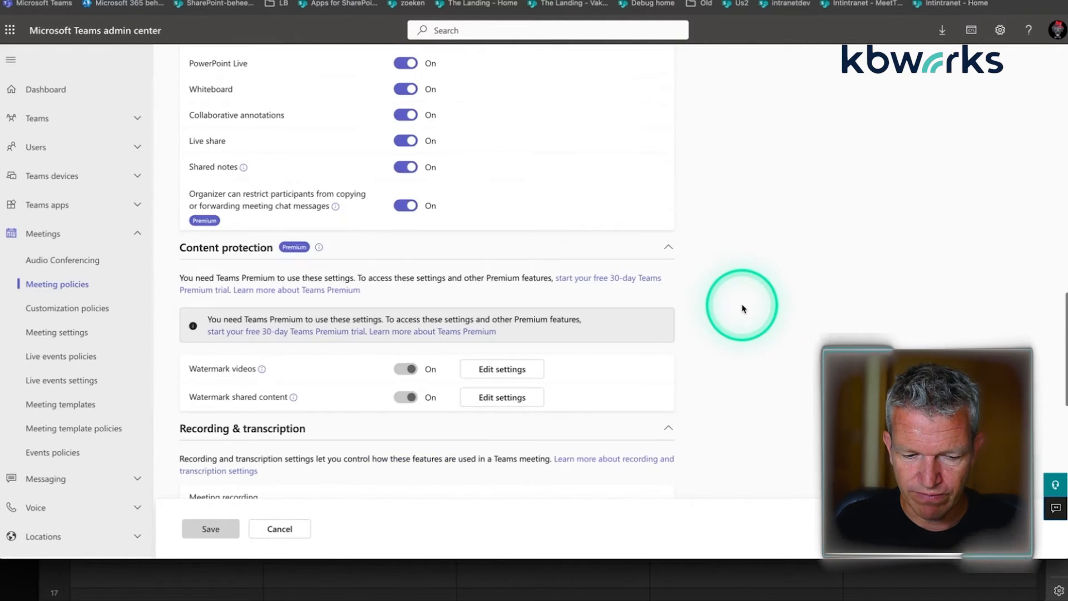
scroll("down", 3)
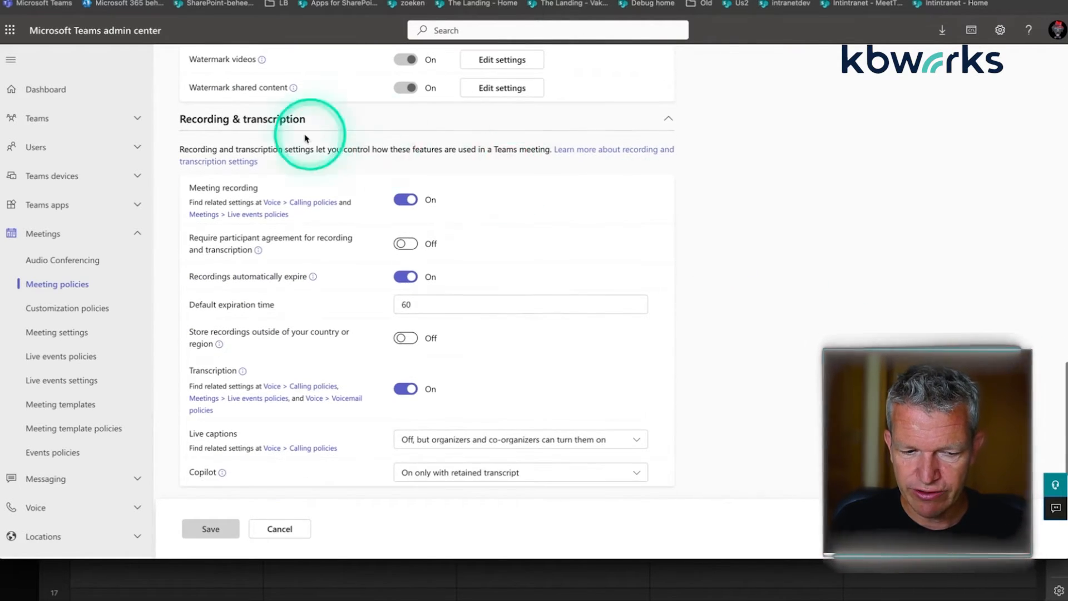
mouse_move(361, 271)
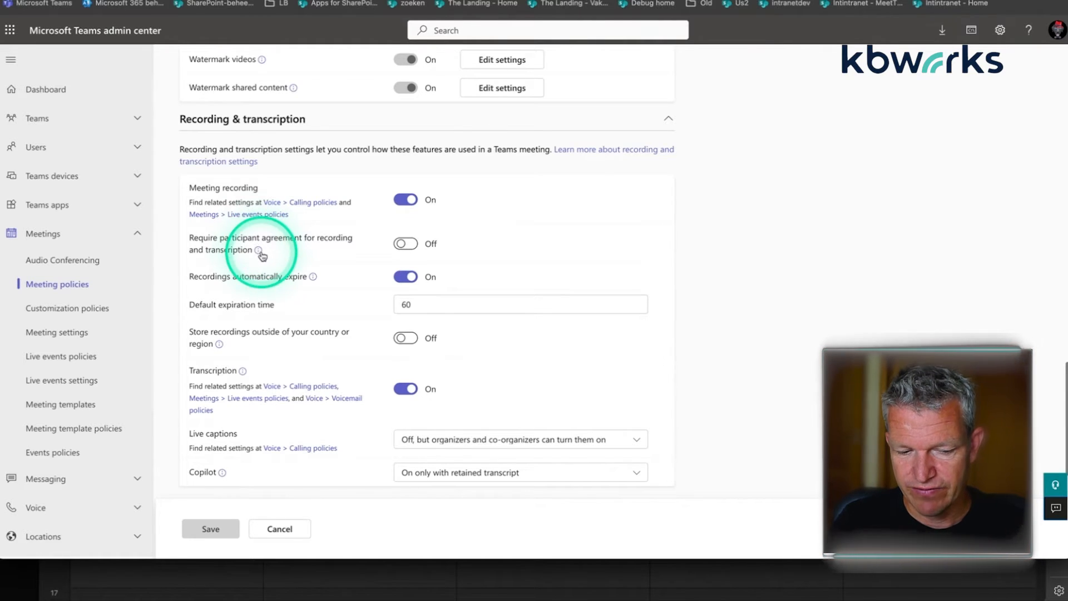
mouse_move(262, 250)
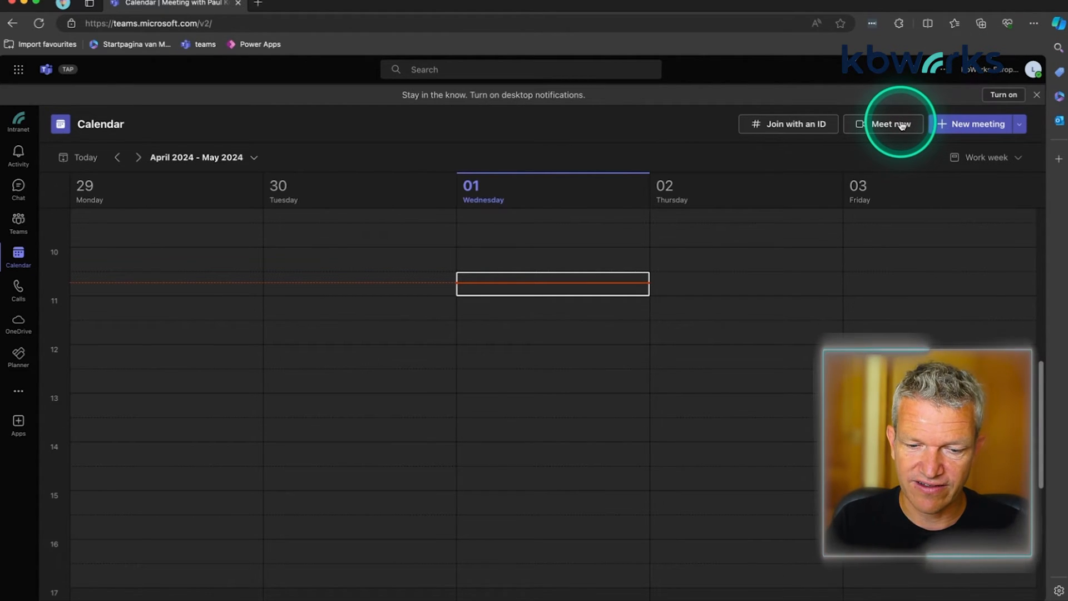
Start the instant meeting 'Meeting with LiveEvent' and join it from the preview screen.
left_click(888, 124)
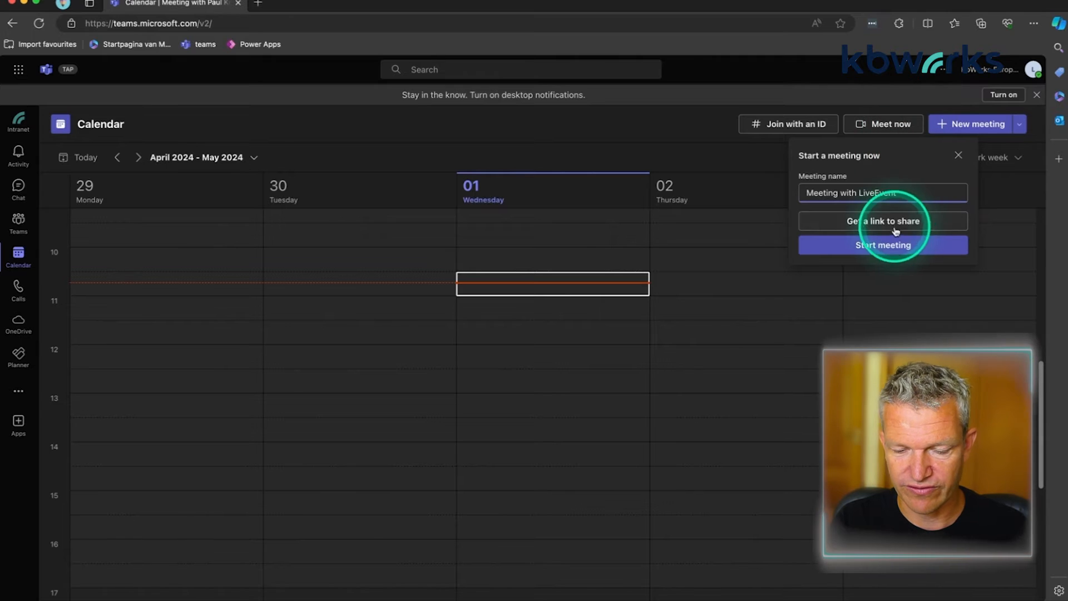
left_click(882, 245)
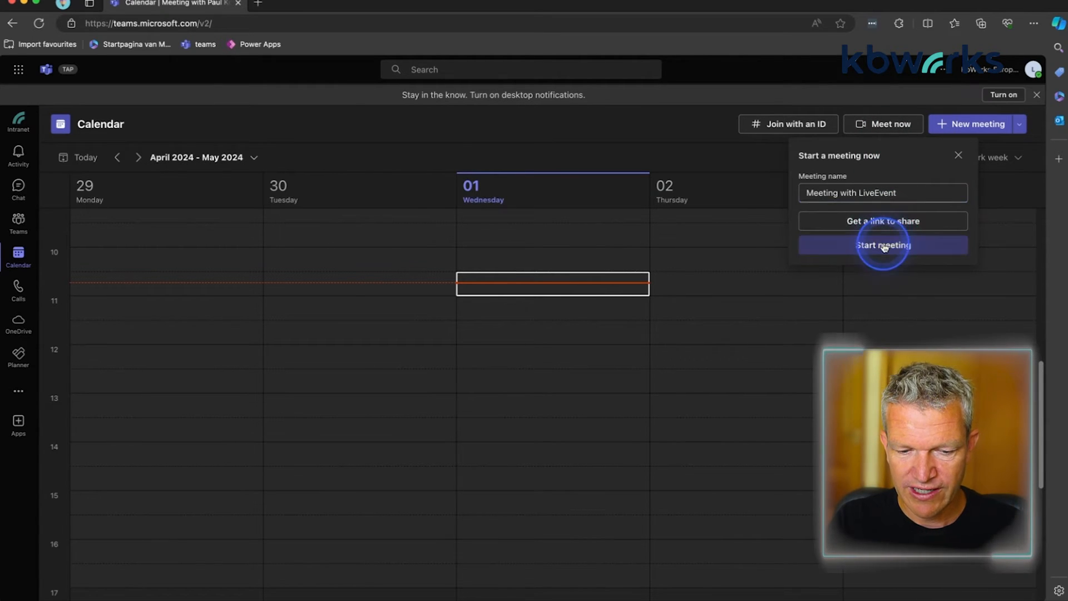
left_click(883, 245)
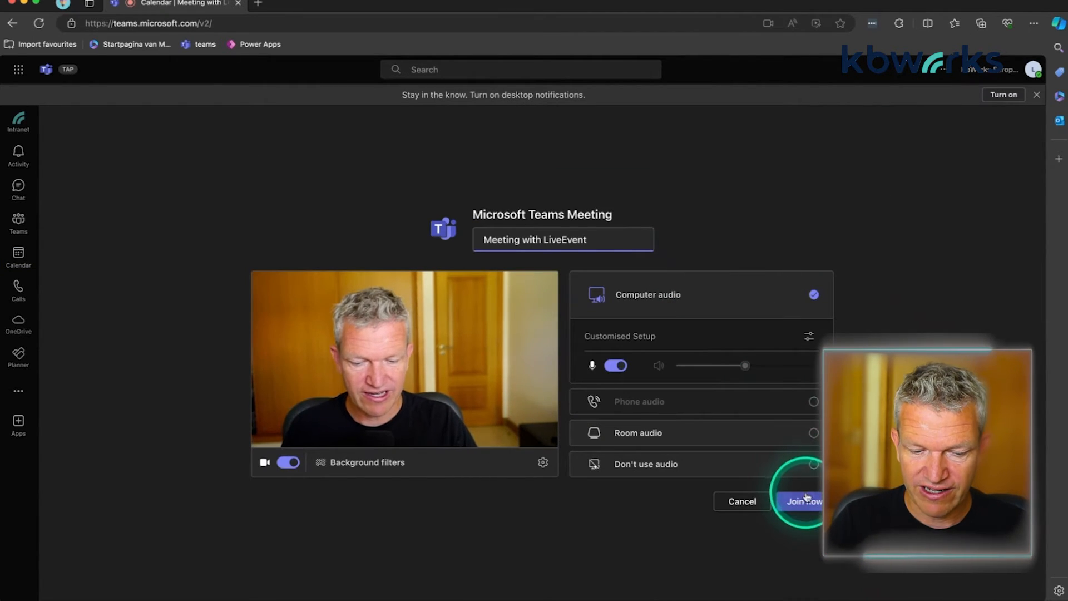
left_click(805, 501)
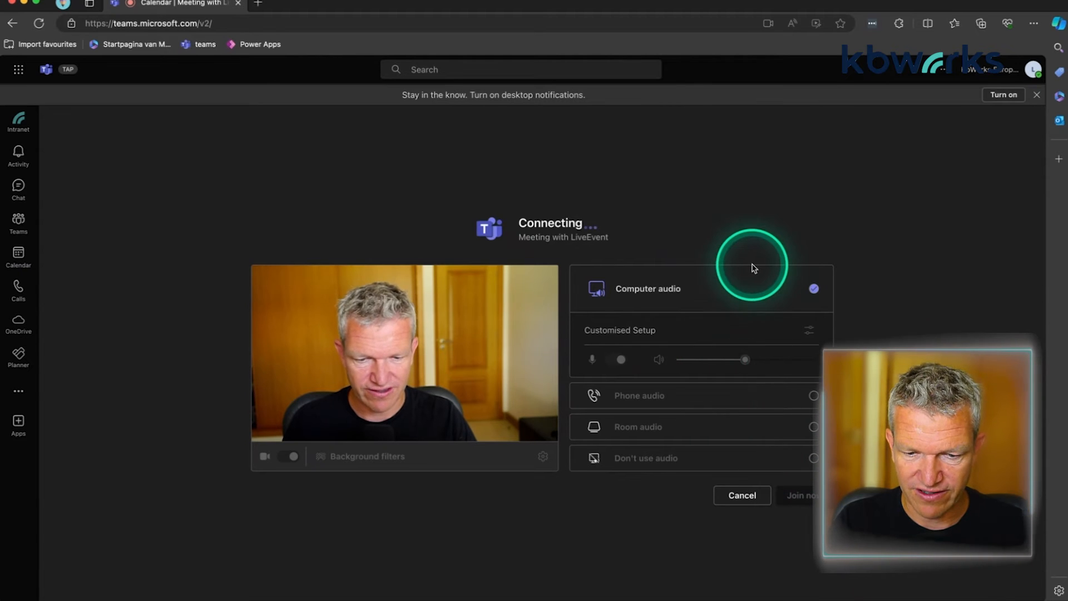
left_click(802, 495)
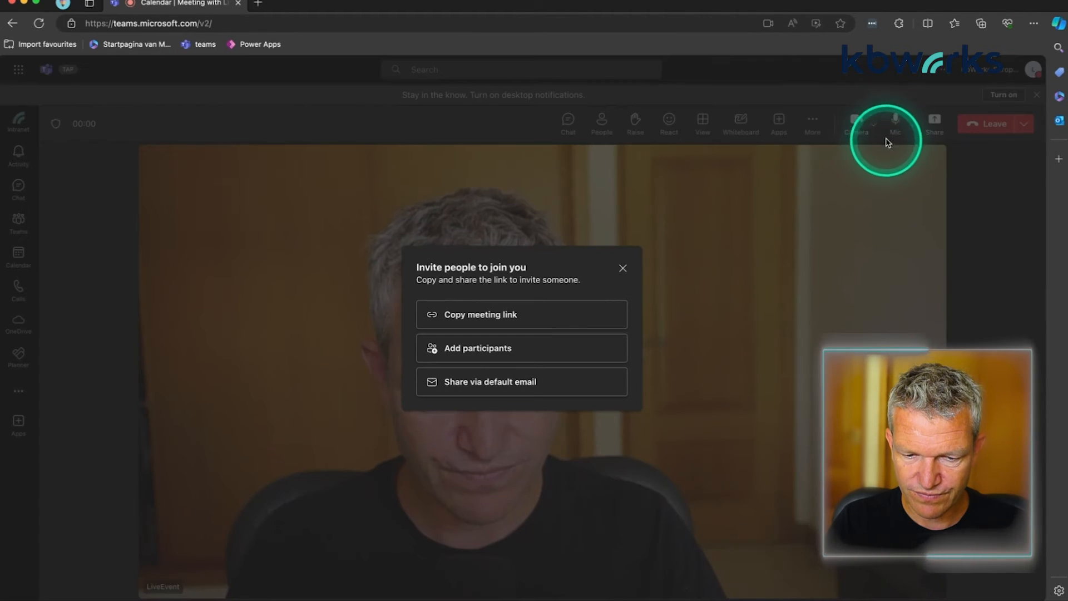
Dismiss the invite prompt, mute the microphone, and show the participant list.
left_click(623, 268)
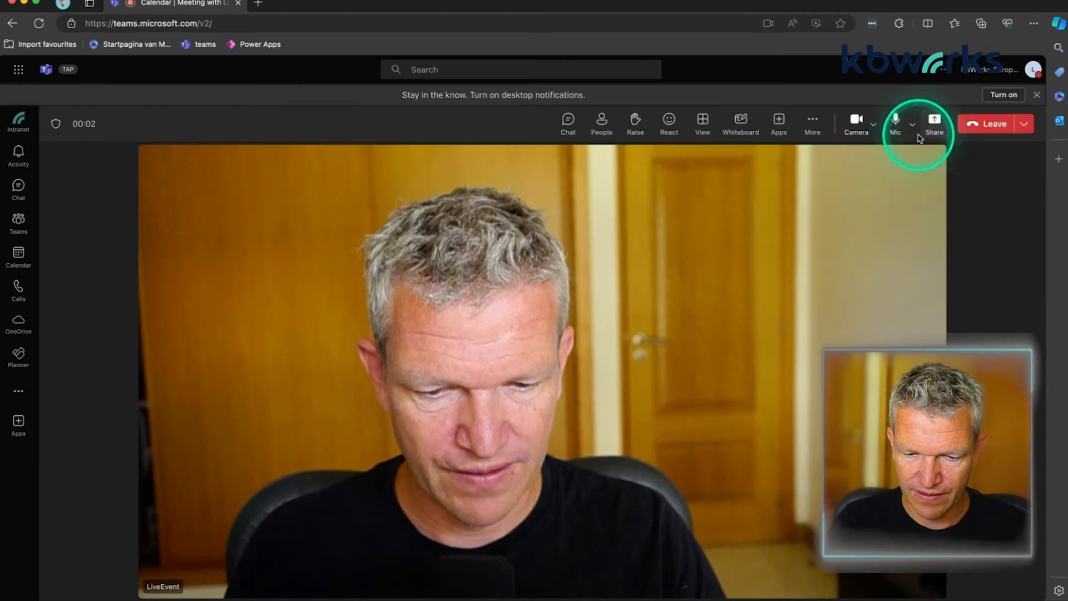
left_click(895, 118)
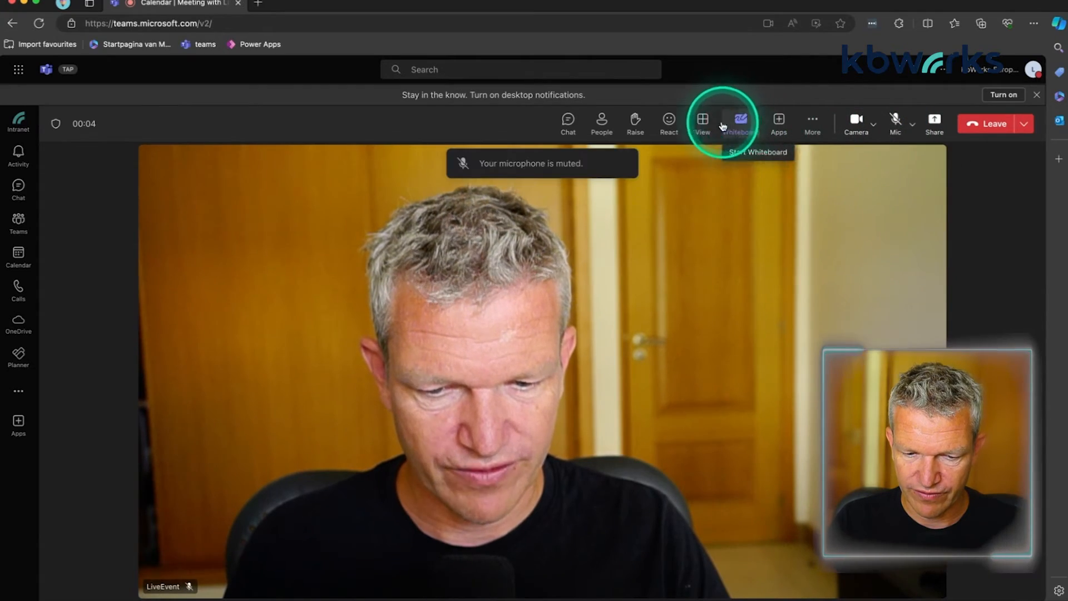
left_click(601, 122)
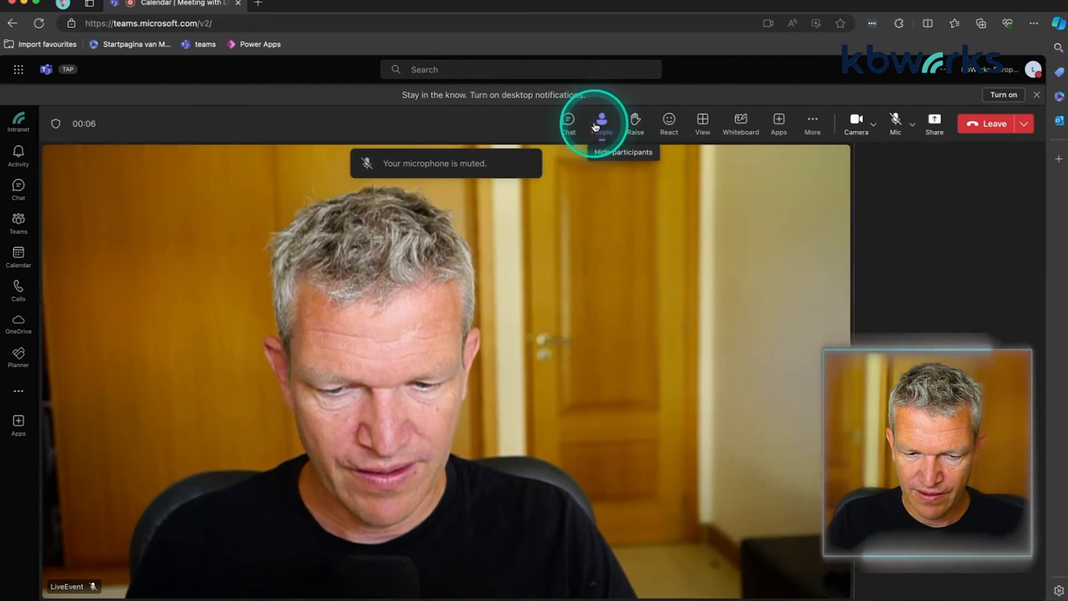
Confirm Paul Keijzers (External) appears as the second participant, then open More options.
left_click(601, 119)
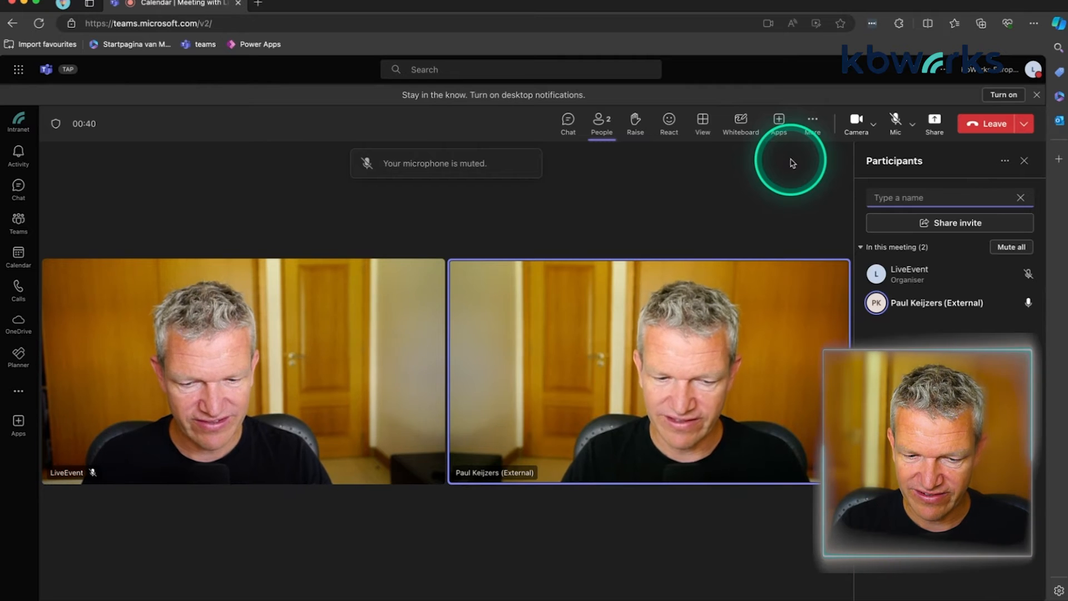
left_click(812, 119)
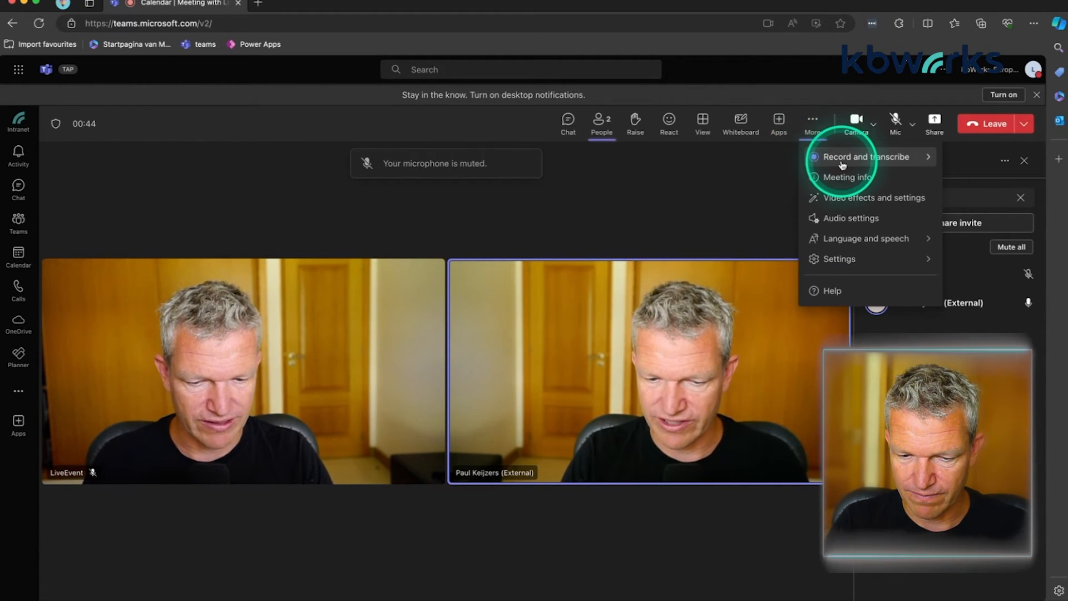
Start recording via Record and transcribe, and continue past the 'Agreement is needed first' dialog.
left_click(868, 157)
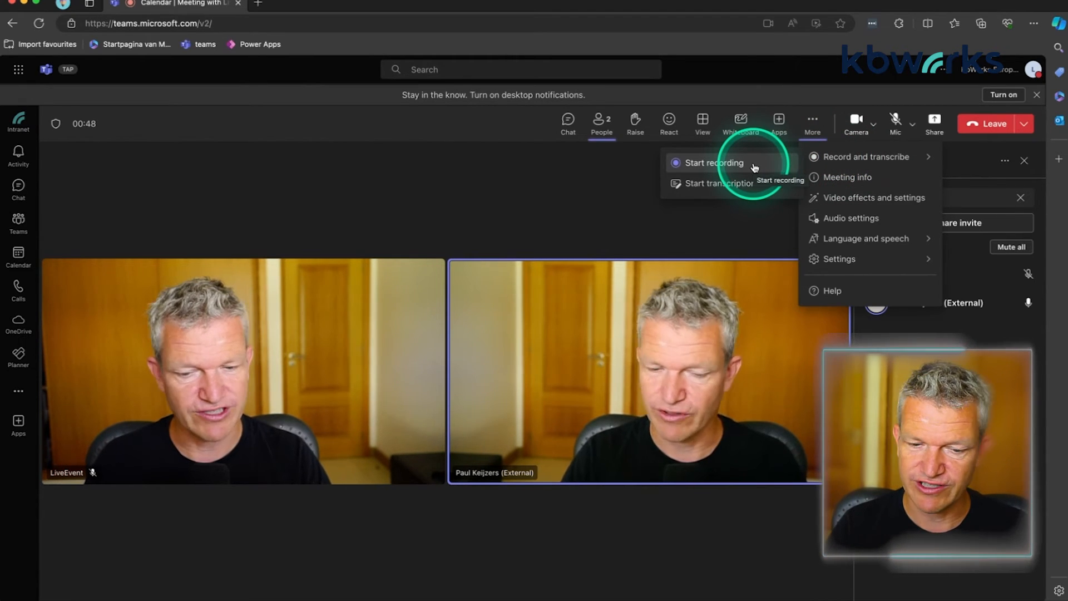
left_click(714, 162)
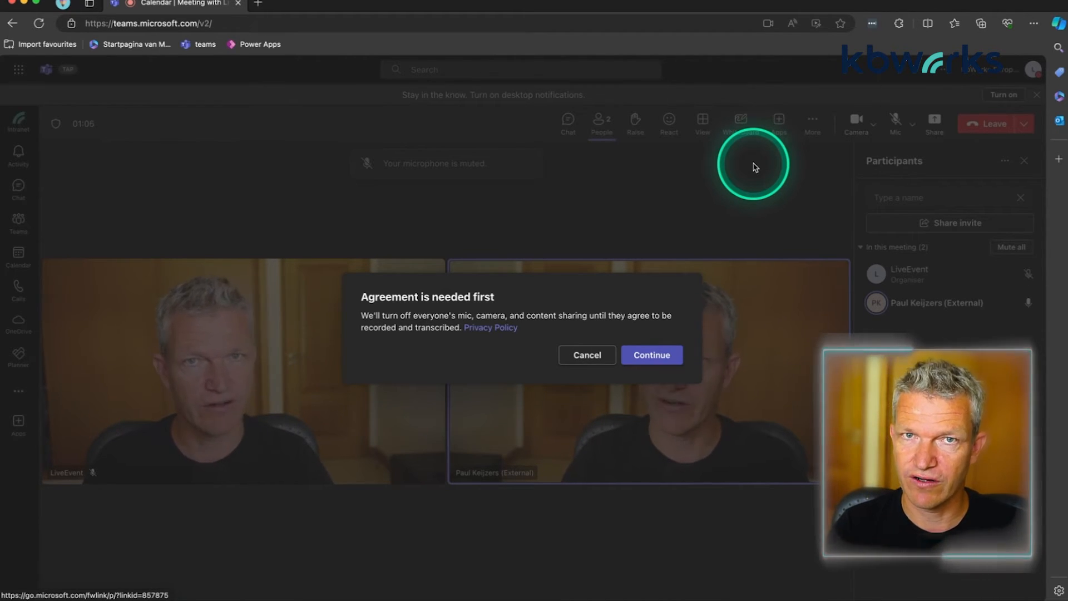
left_click(651, 355)
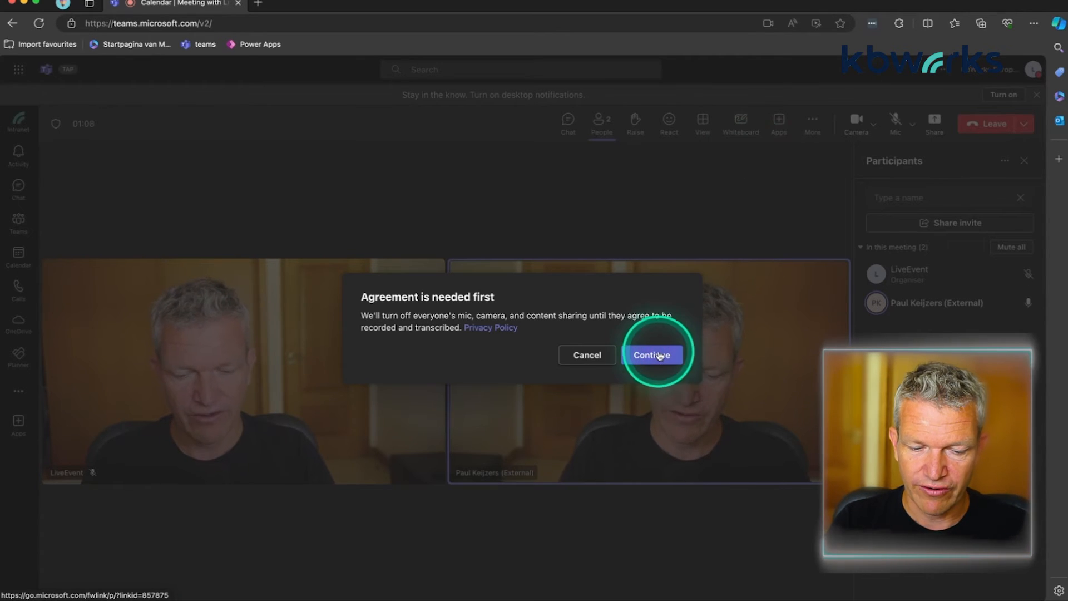
left_click(652, 355)
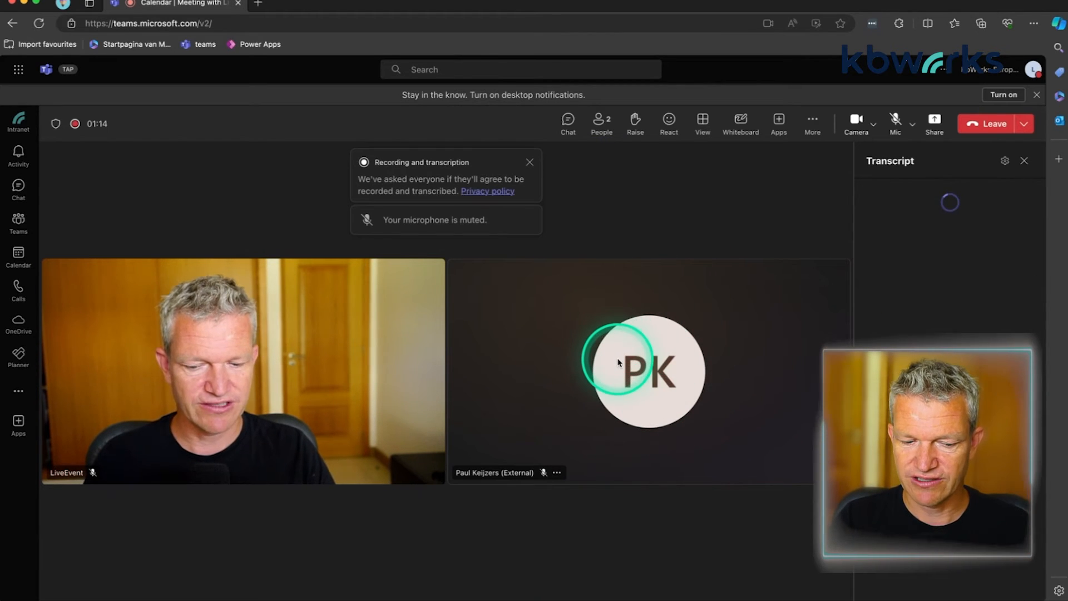
Observe recording and transcription running while the guest's tile switches to an avatar.
left_click(640, 371)
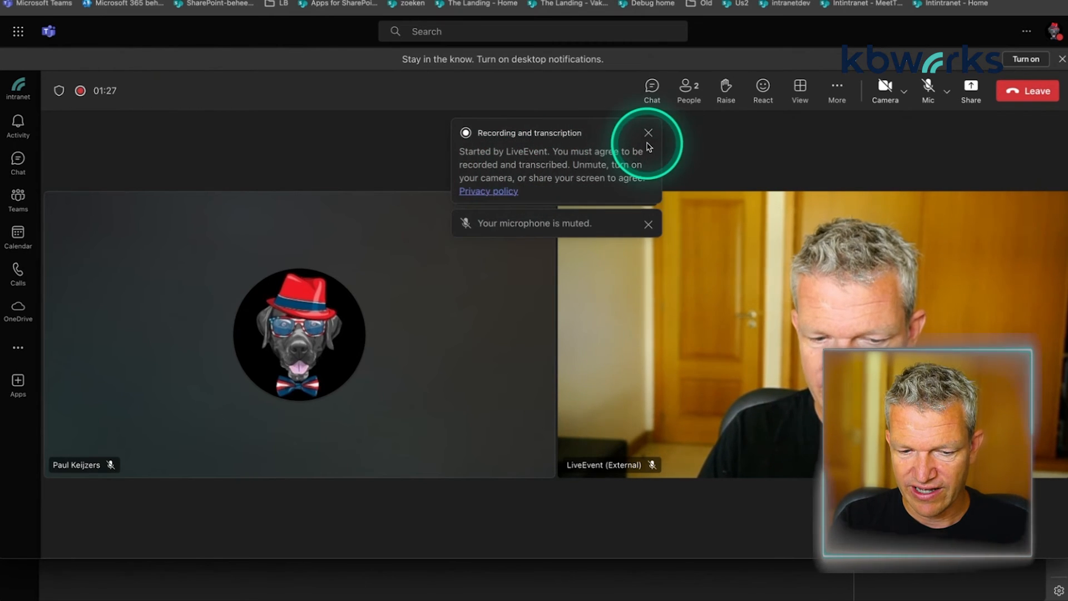
As the guest, close the recording notice, try to unmute, and answer the recording agreement prompt.
left_click(648, 132)
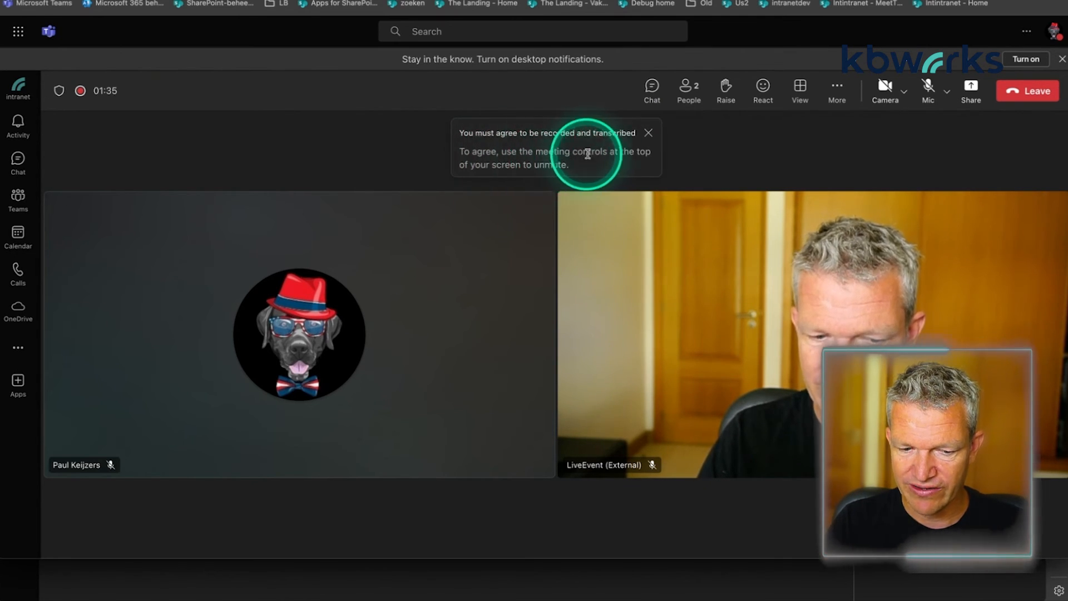
mouse_move(513, 165)
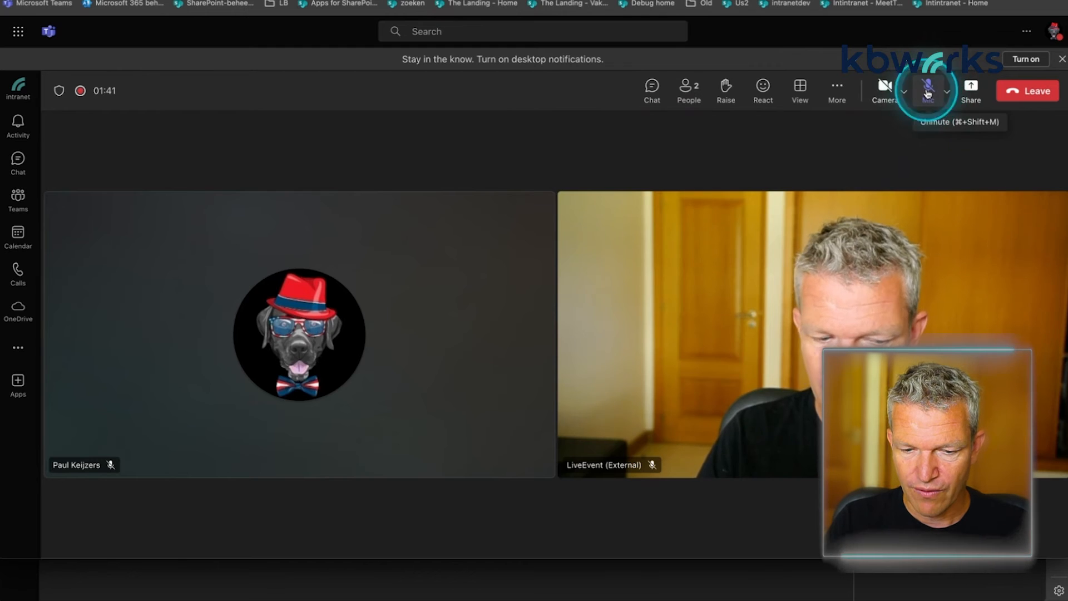
left_click(927, 86)
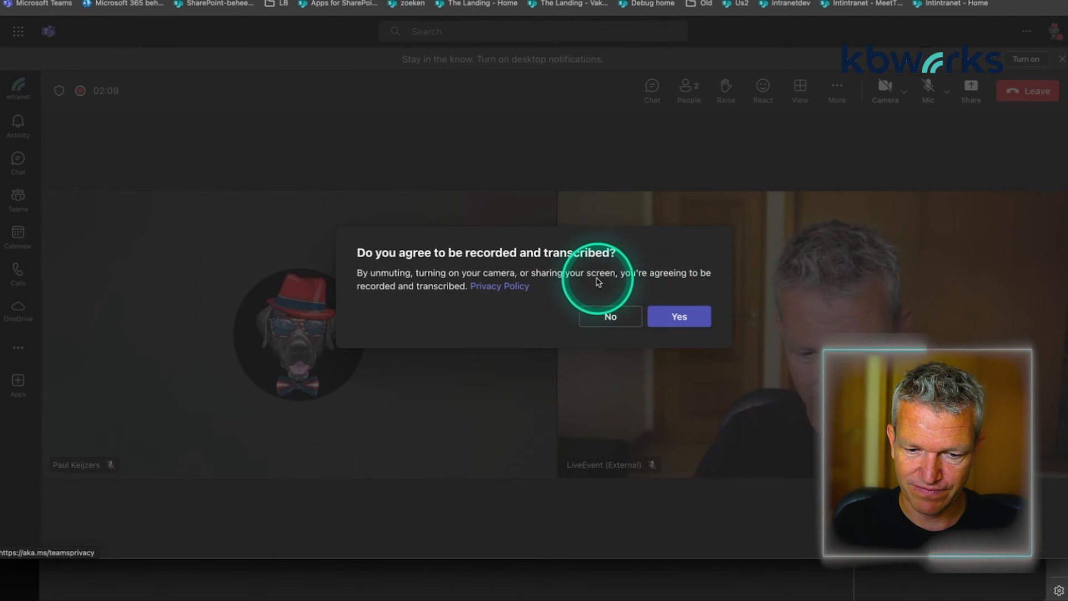
left_click(679, 316)
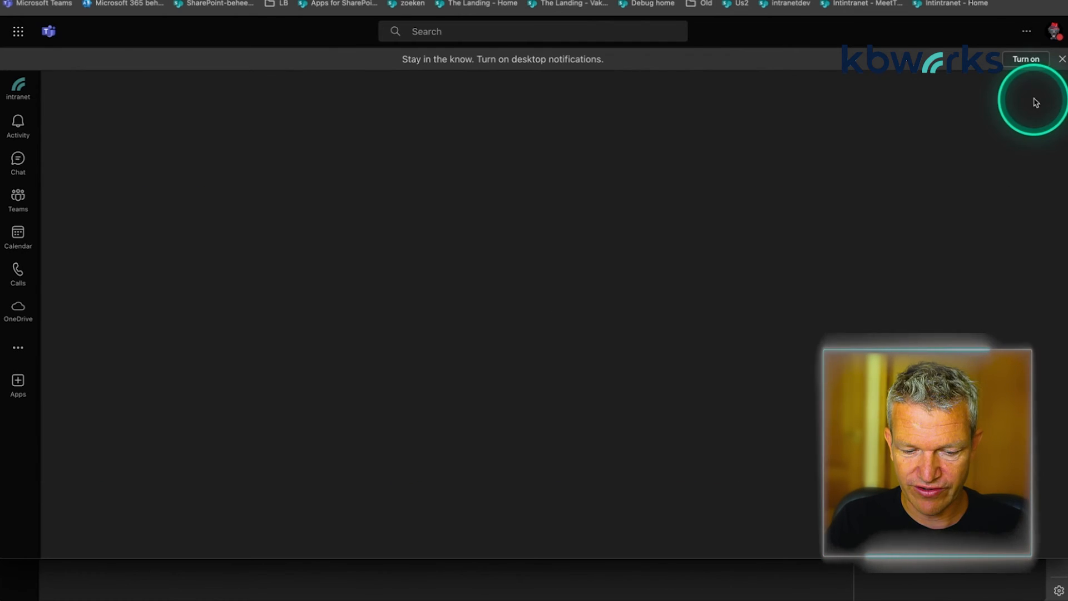
Return to the organiser's Calendar, showing the 29 April–3 May 2024 work week.
left_click(18, 237)
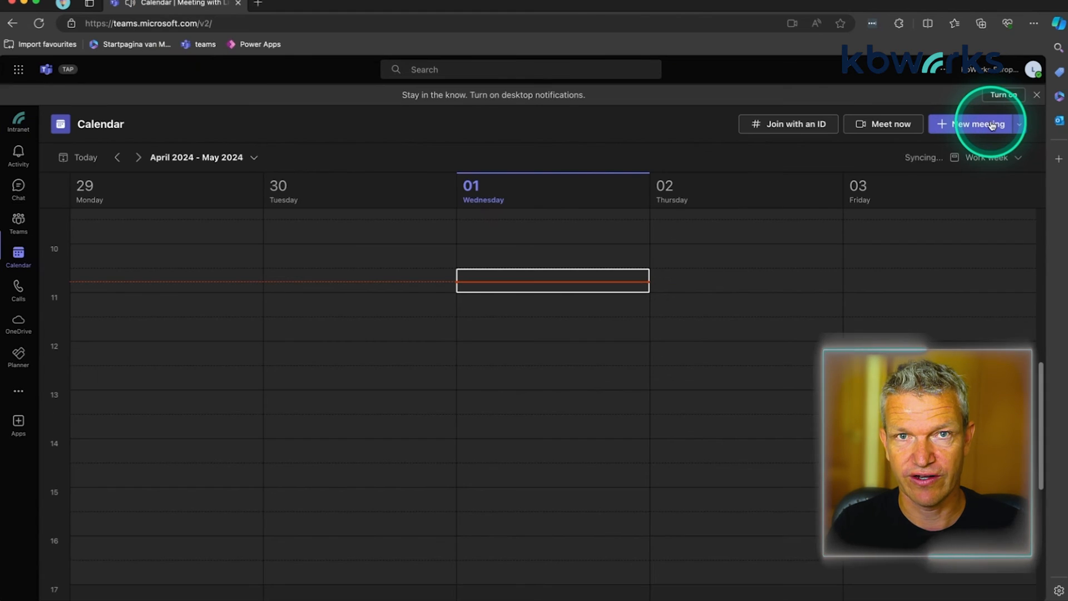
mouse_move(991, 128)
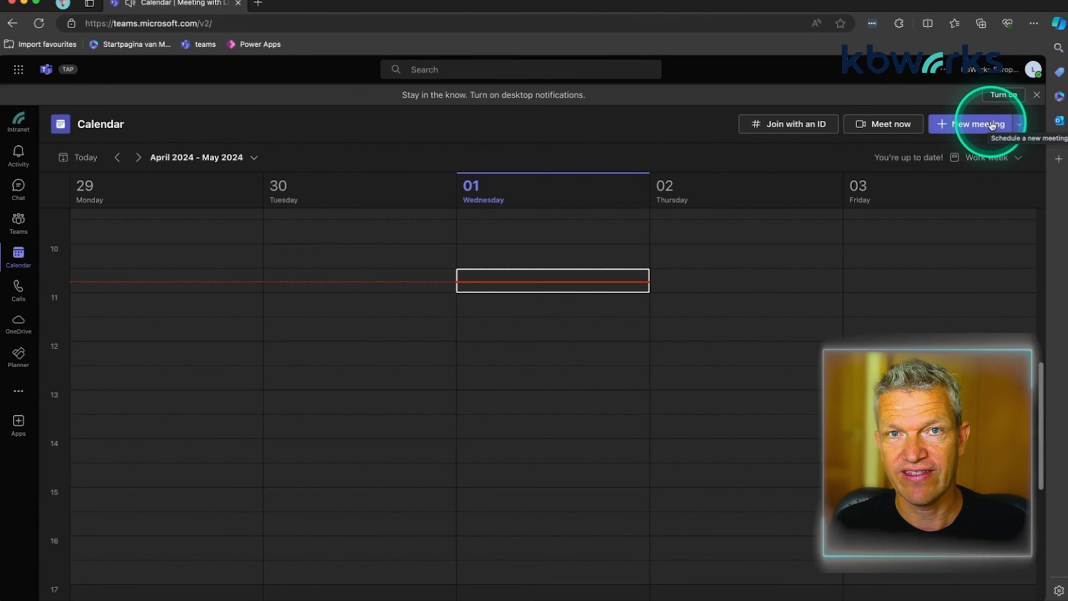